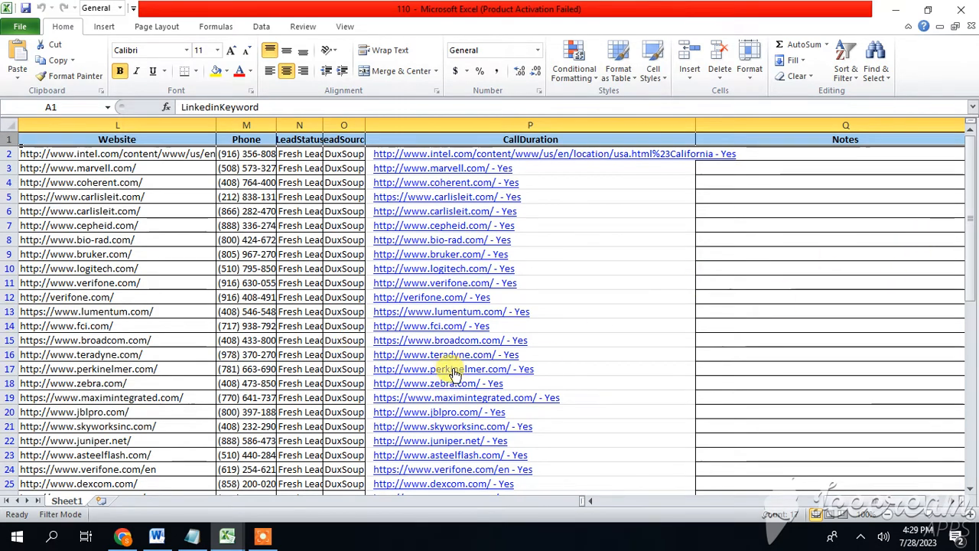
mouse_move(397, 343)
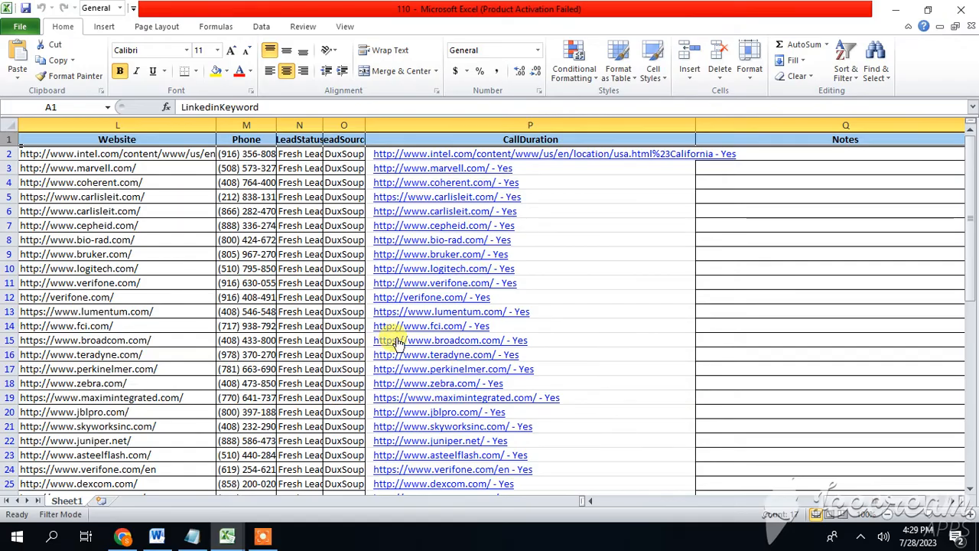
mouse_move(413, 182)
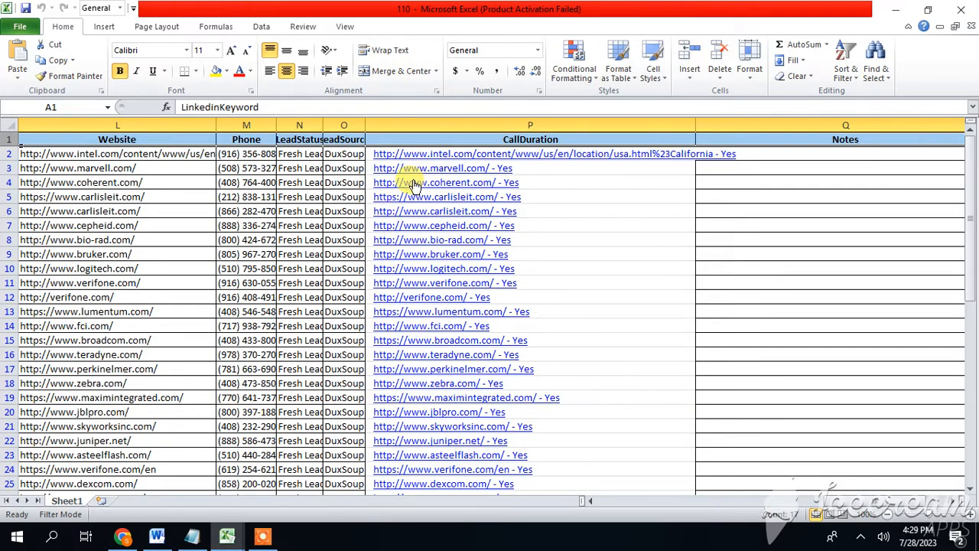
mouse_move(425, 157)
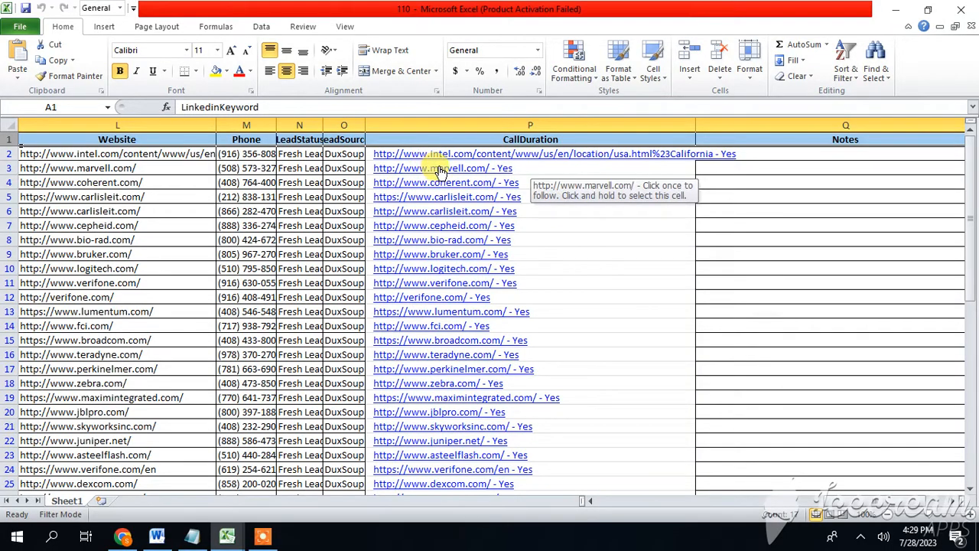
mouse_move(417, 203)
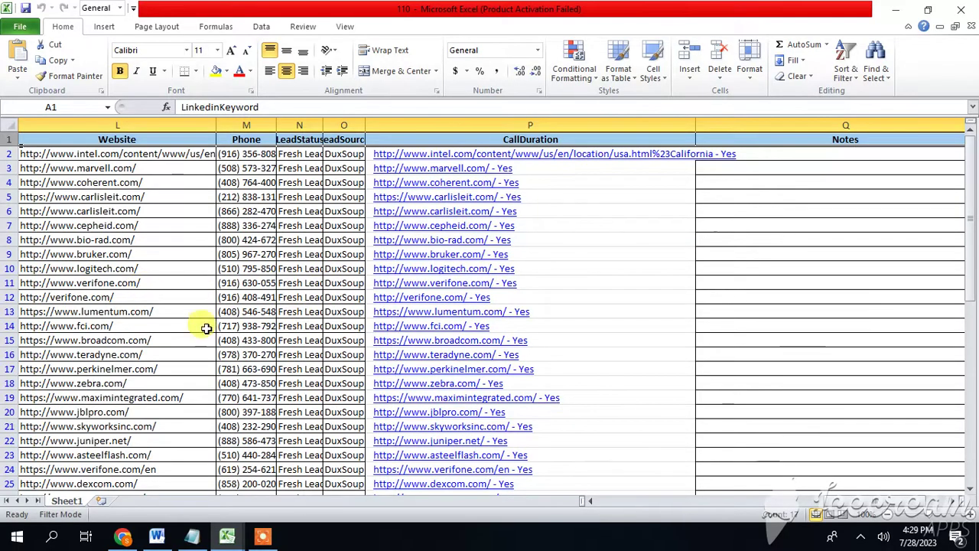
mouse_move(368, 319)
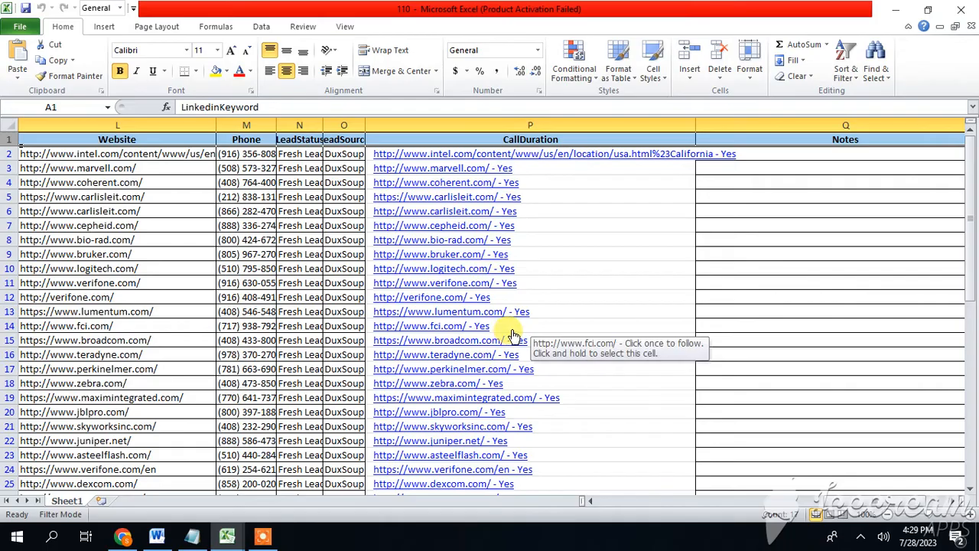
mouse_move(493, 307)
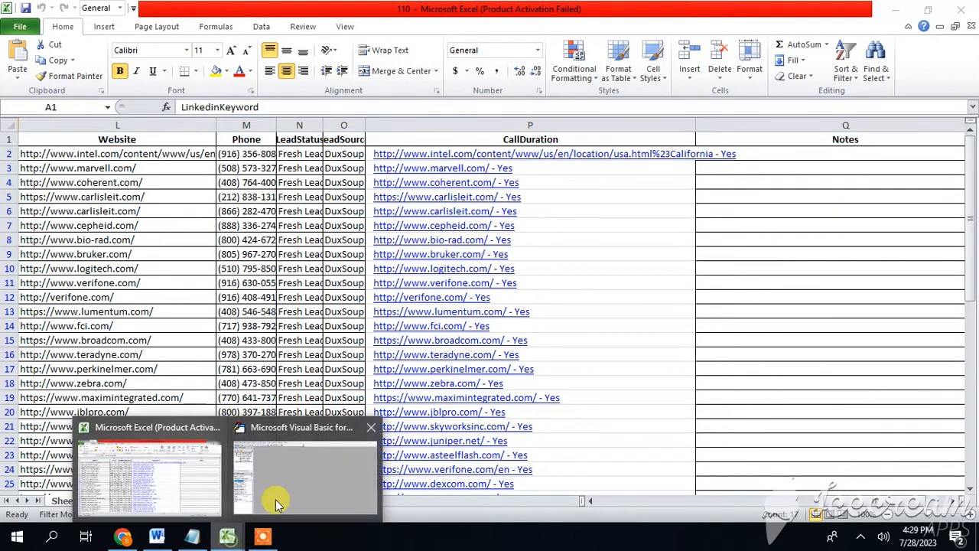
Switch to the VBA editor and insert a new module into the 110.xlsx project.
click(302, 474)
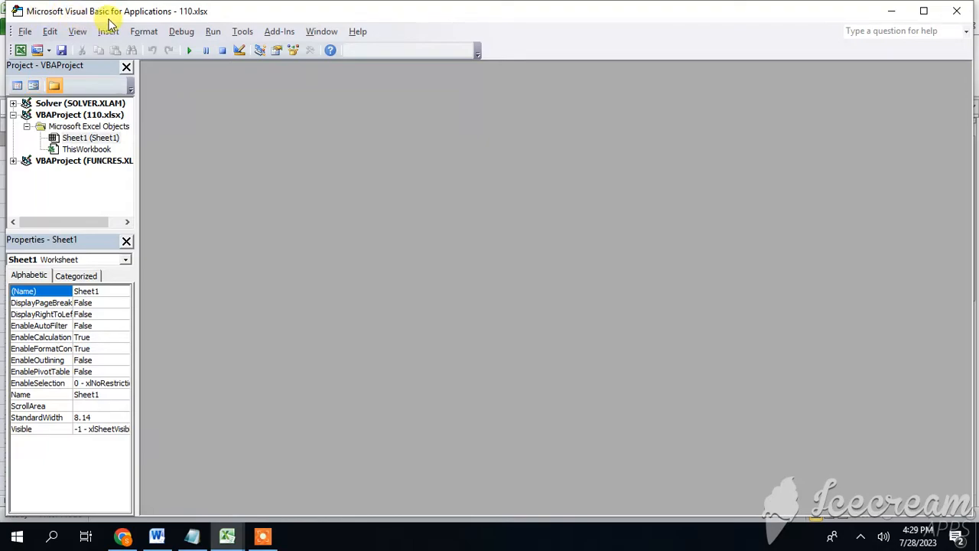
mouse_move(121, 50)
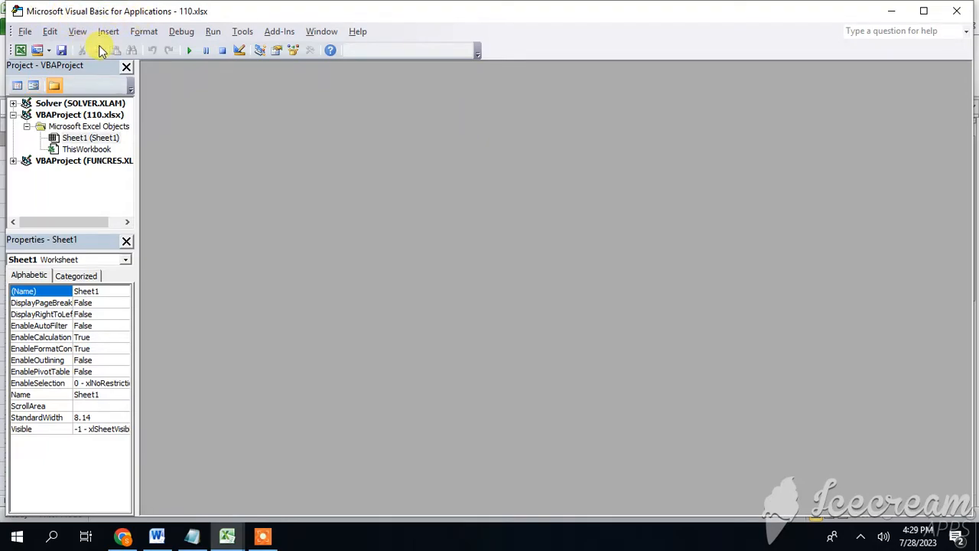
click(108, 31)
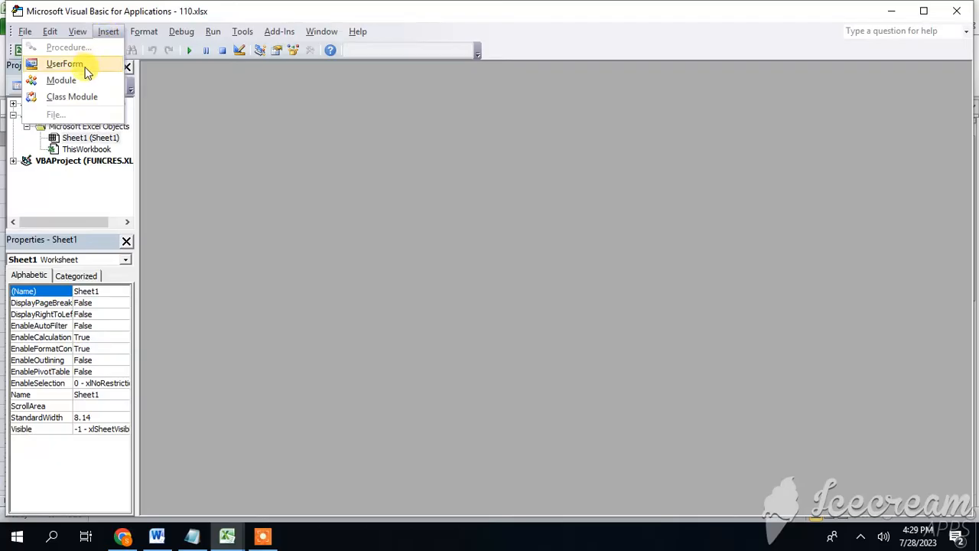
click(56, 79)
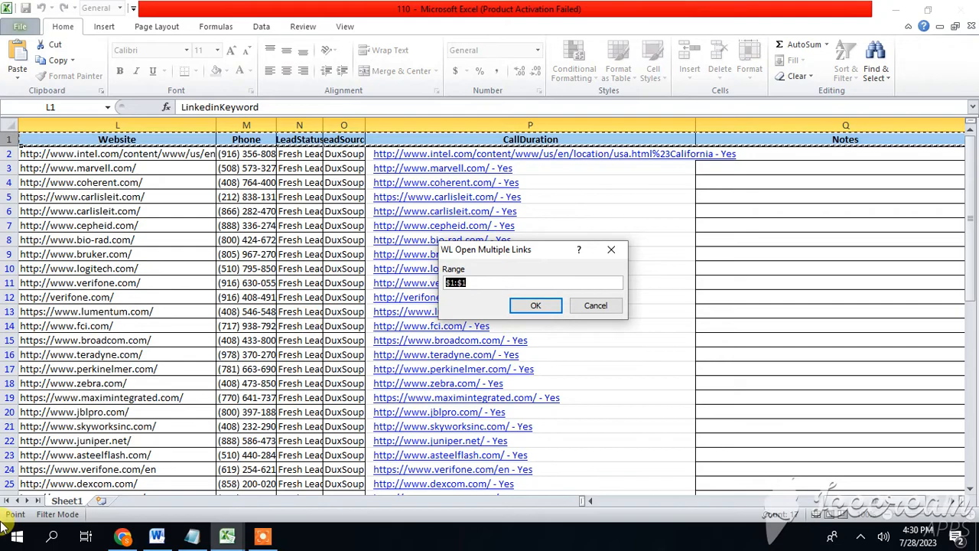
mouse_move(551, 262)
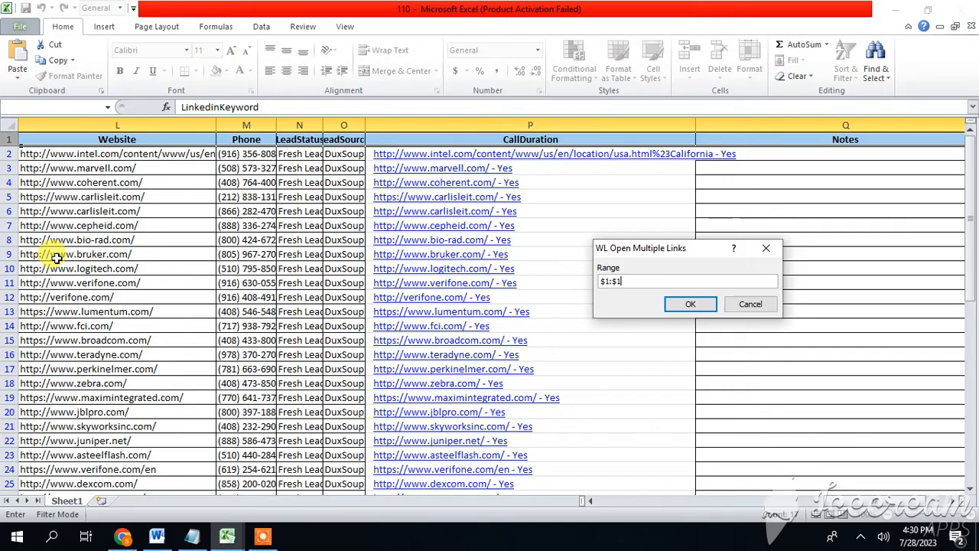
mouse_move(492, 197)
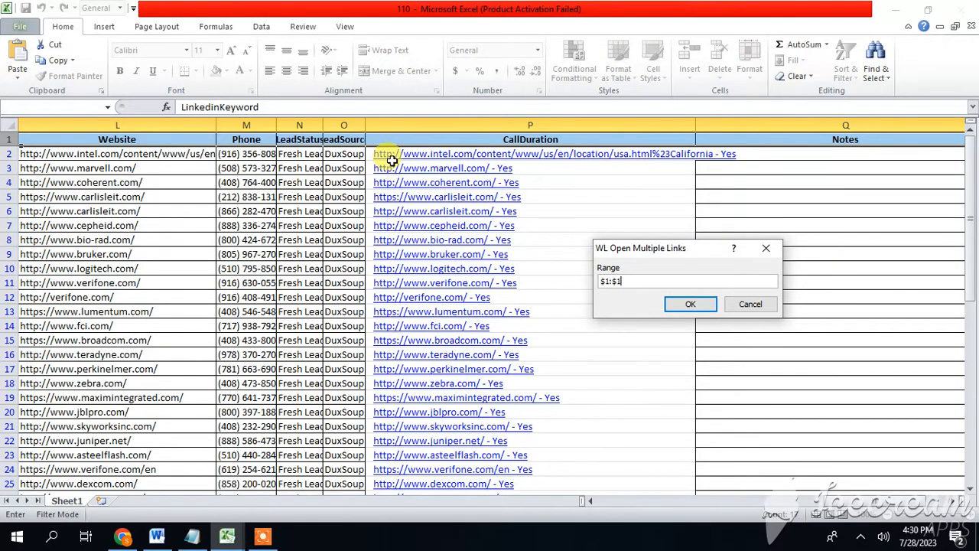
Give the WL Open Multiple Links prompt the range $P$2:$P$10 and confirm with OK.
drag(530, 154, 529, 240)
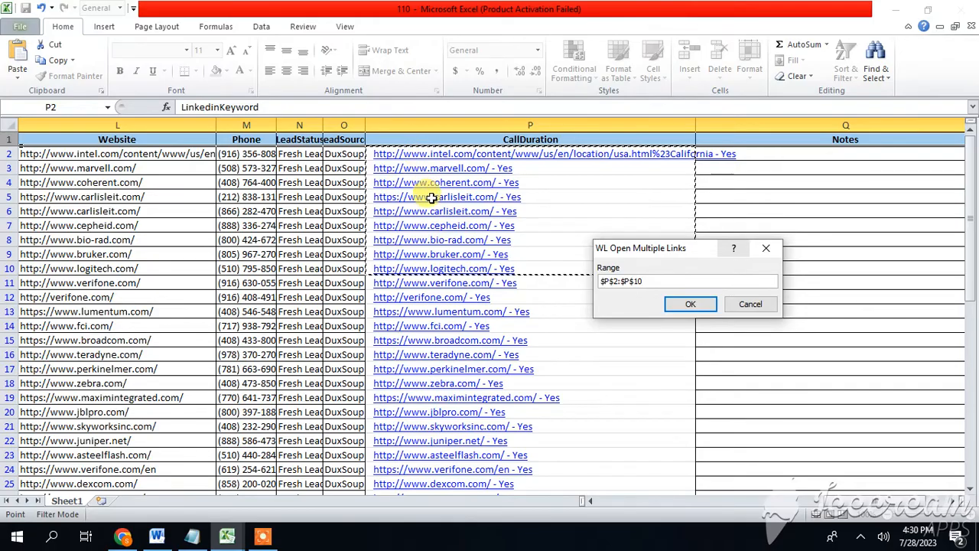
click(658, 281)
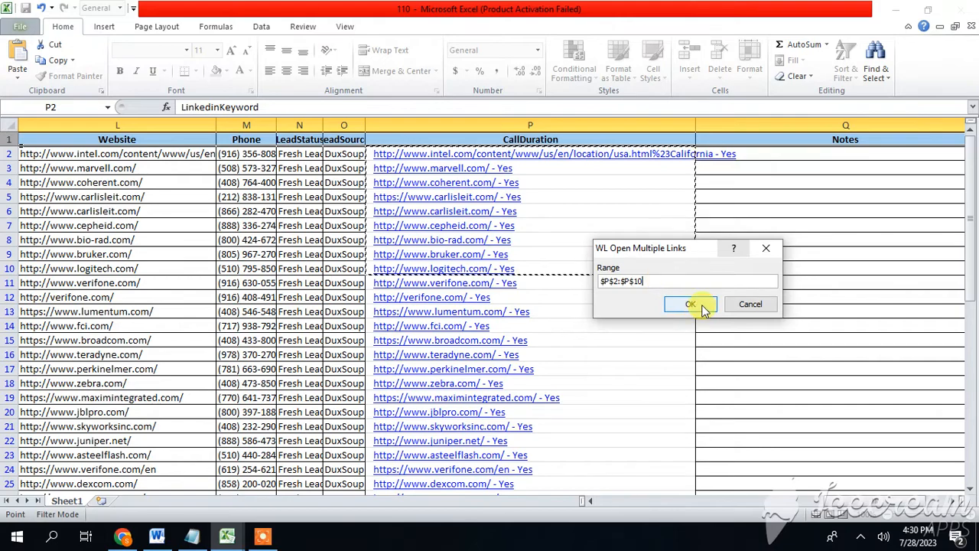
click(690, 304)
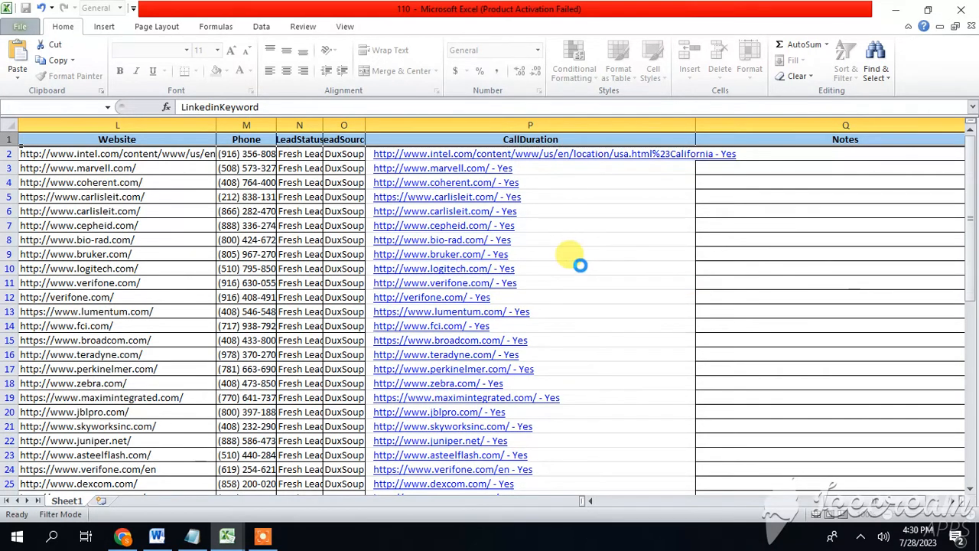
mouse_move(440, 283)
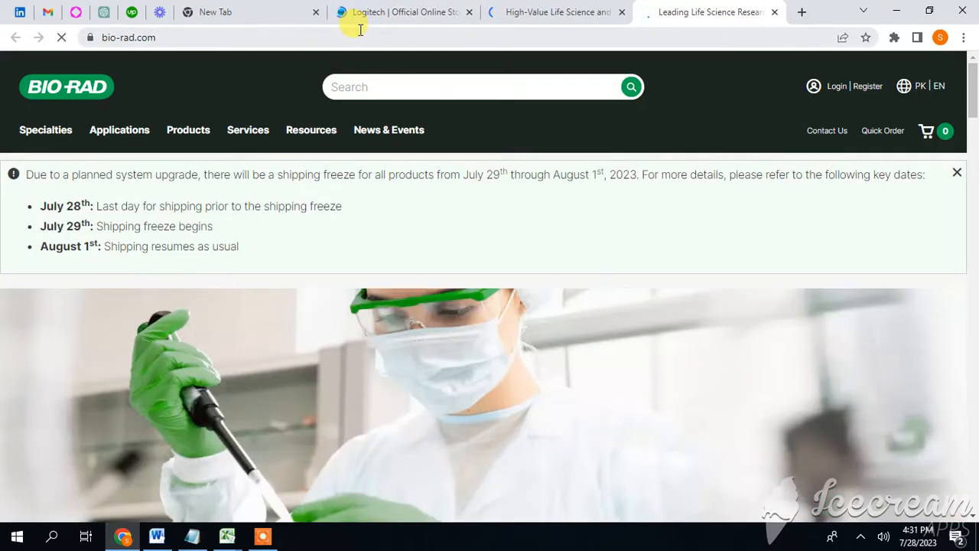
mouse_move(383, 15)
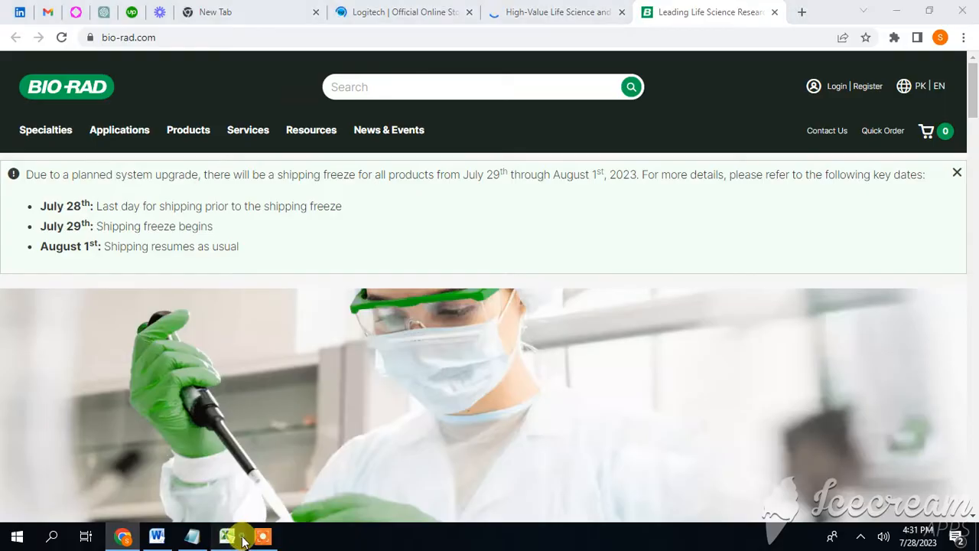
Browse the Chrome tabs opened from P2:P10, including Logitech, Bio-Rad, Carlisle and Coherent.
click(227, 536)
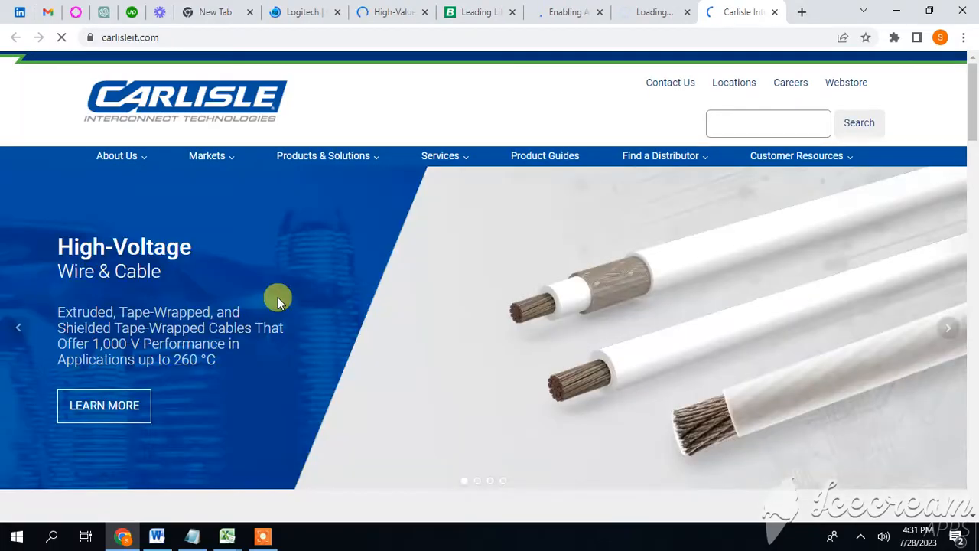
click(753, 12)
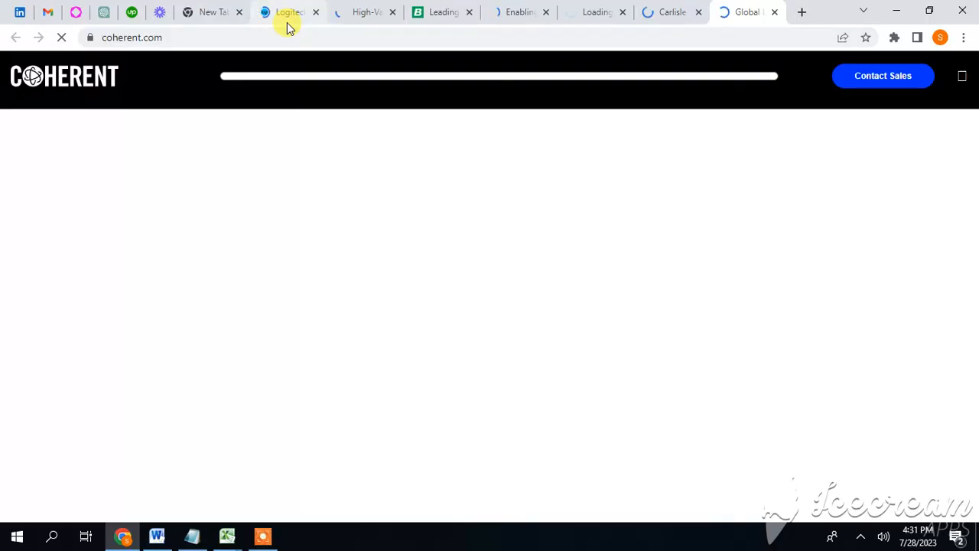